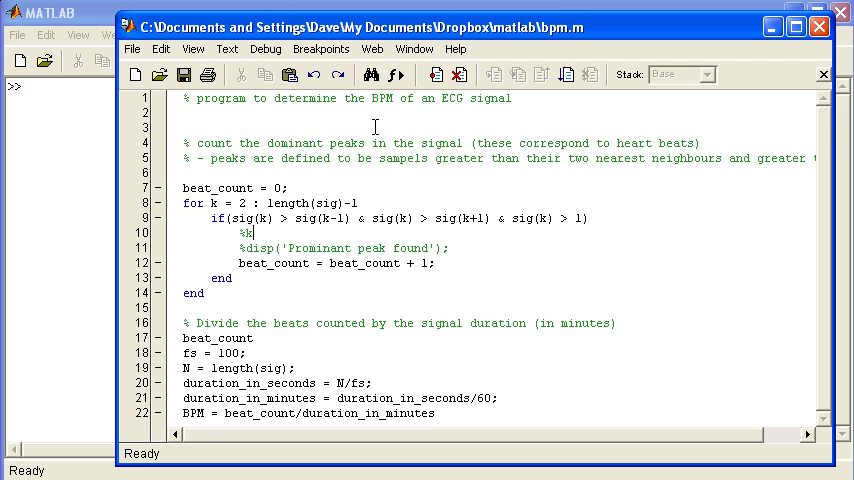
Bring the MATLAB Command Window forward from the bpm.m editor
double_click(384, 98)
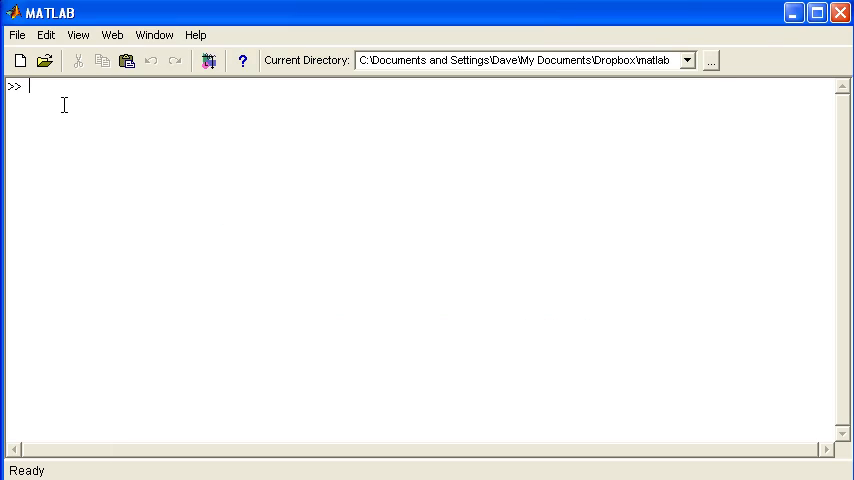
Assign k = 378, run bpm.m for 6 beats and 72 BPM, then display k (499)
text(k)
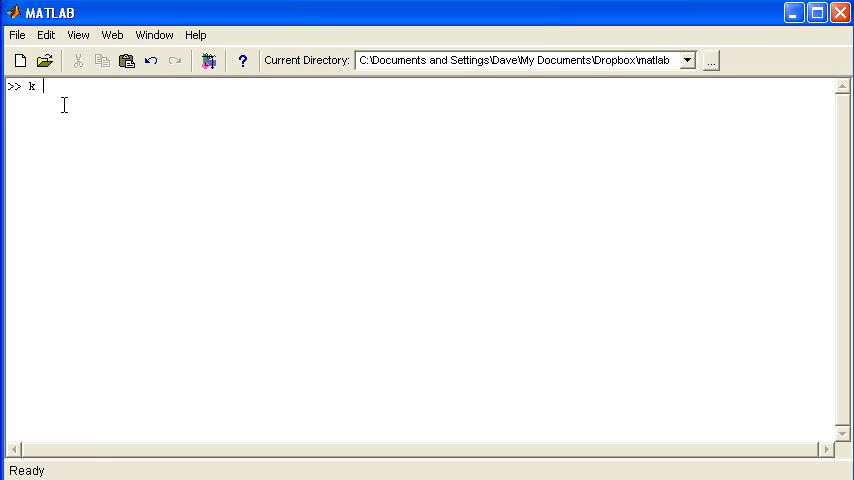
text(= 3)
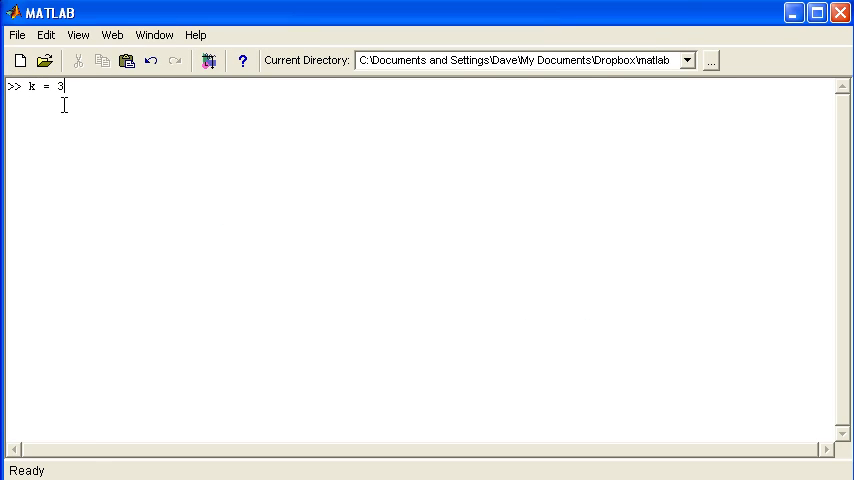
key(enter)
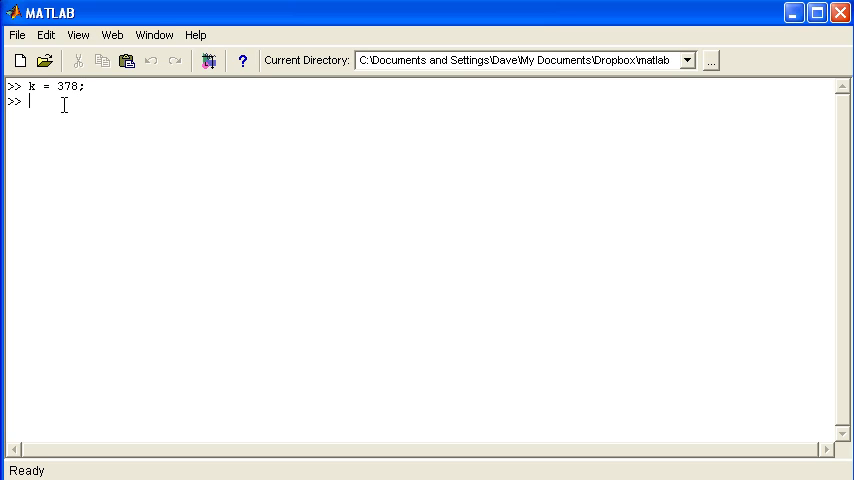
key(Return)
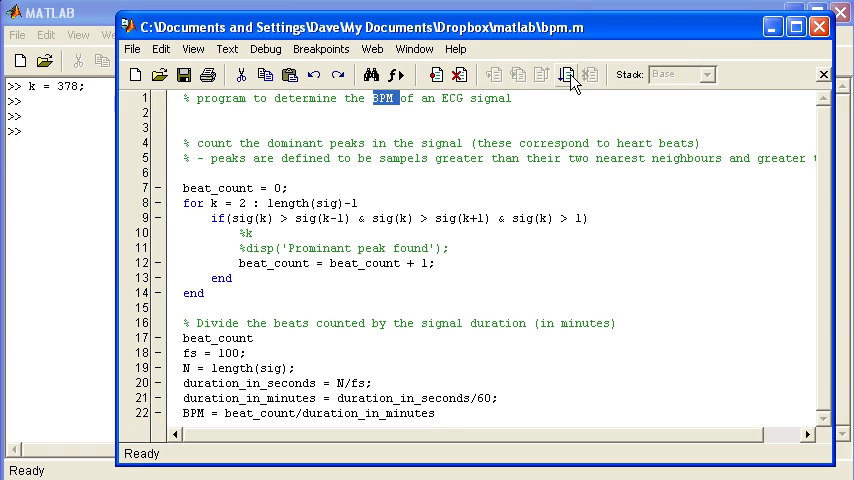
click(564, 76)
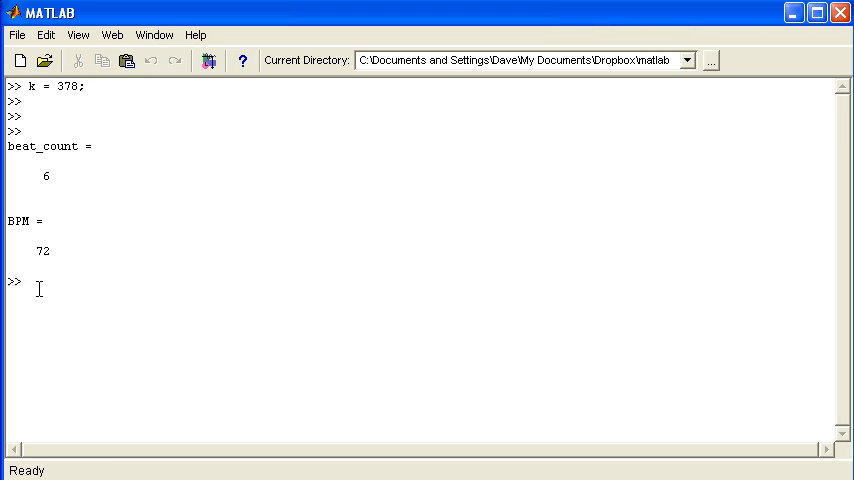
text(k)
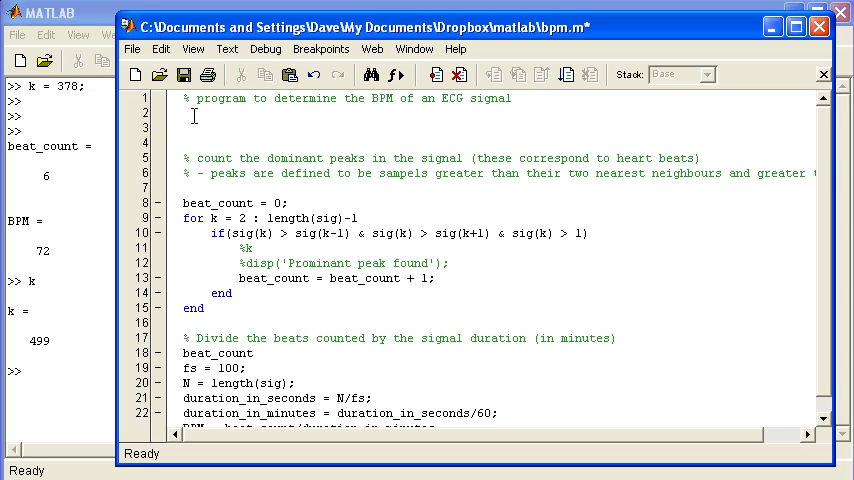
Declare function bpm(sig, fs) on line 3 of bpm.m below the header comment
text(function)
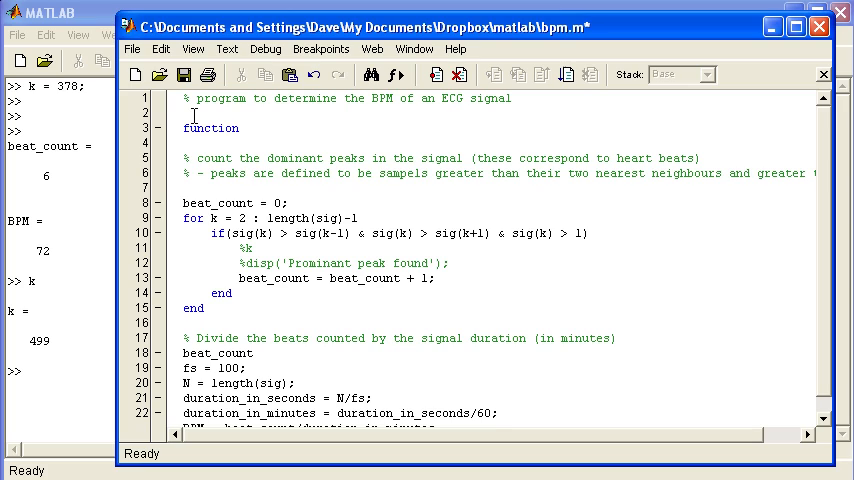
text(bpm)
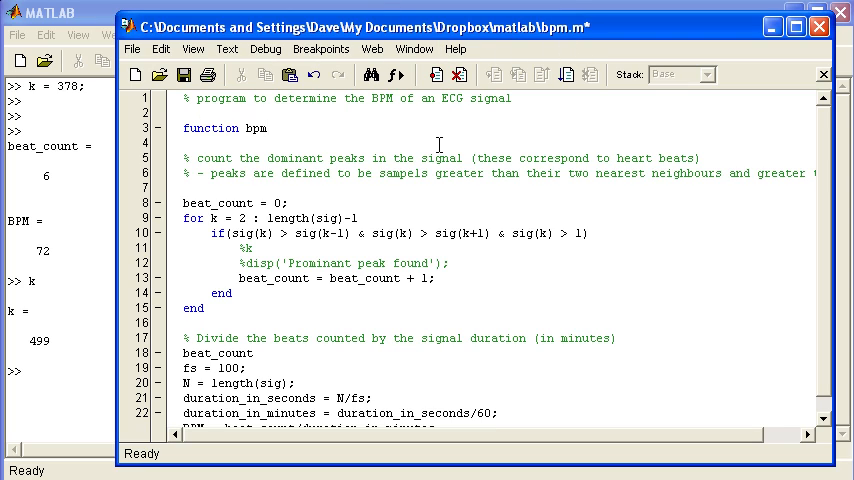
text(()
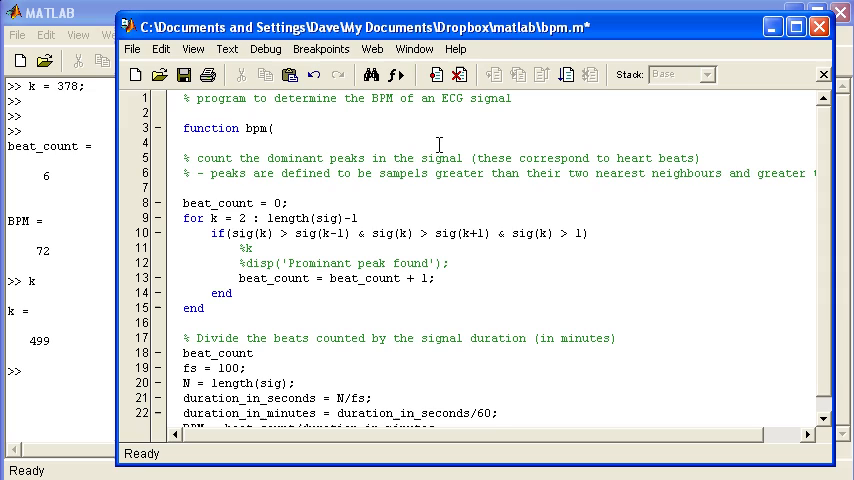
text(sig)
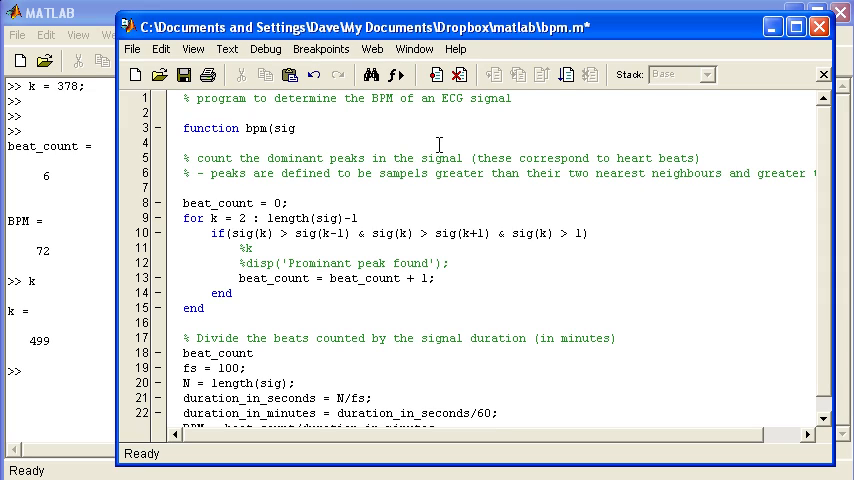
text(,)
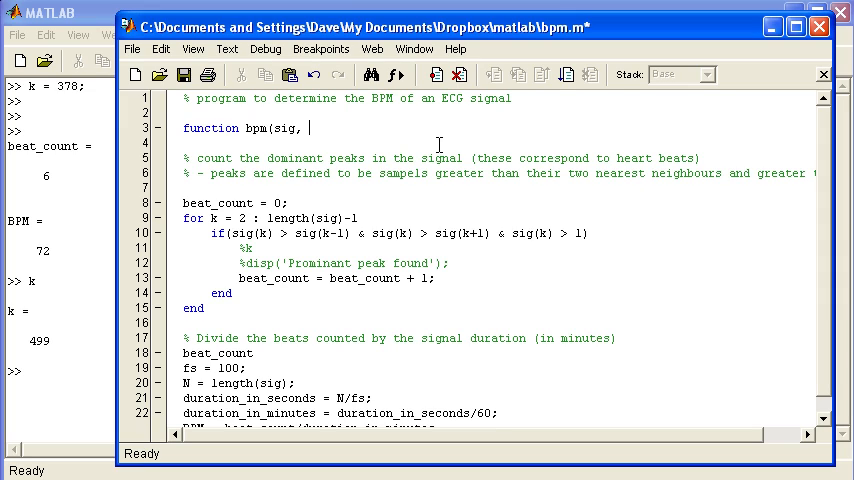
text(fs))
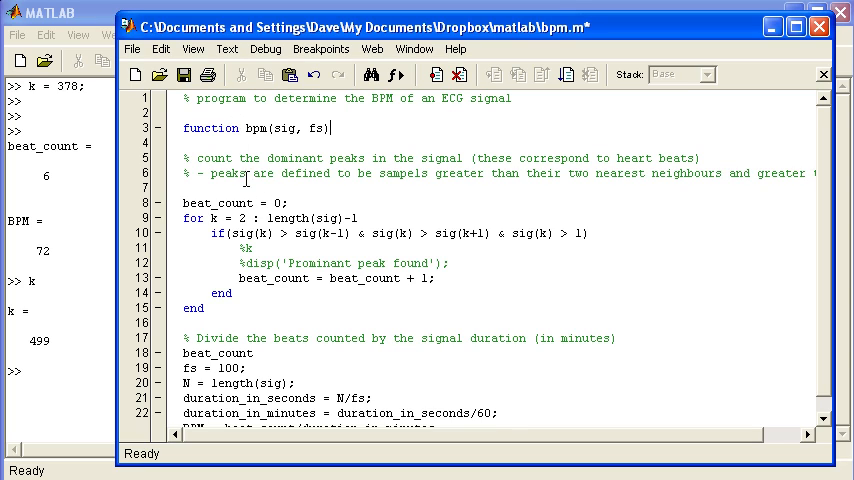
mouse_move(812, 330)
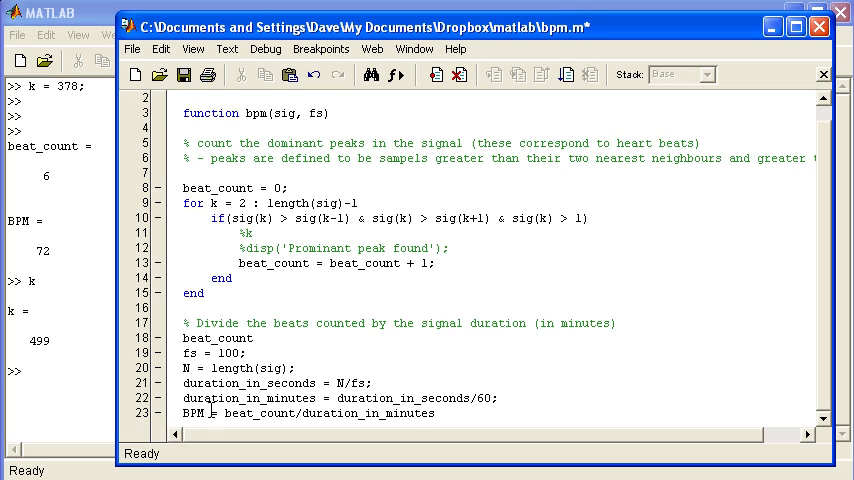
Rename the last-line result to BPM_avg and return it: function BPM_avg = bpm(sig, fs)
double_click(188, 412)
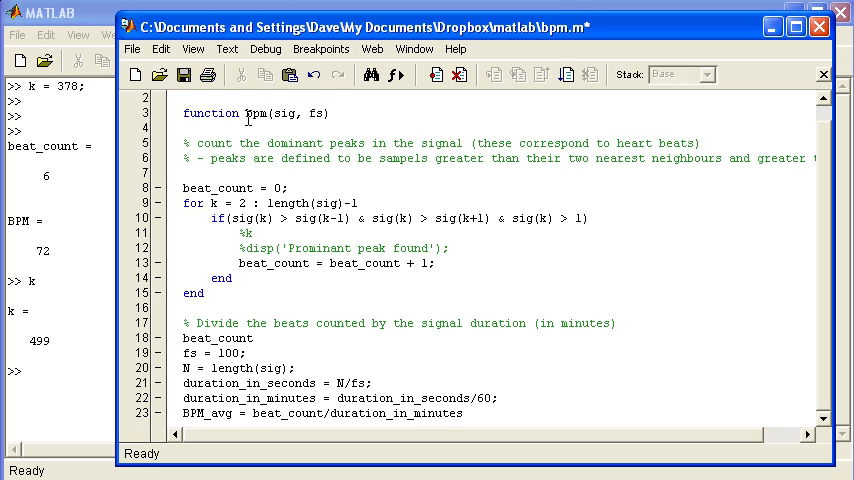
text(BPM_abpm)
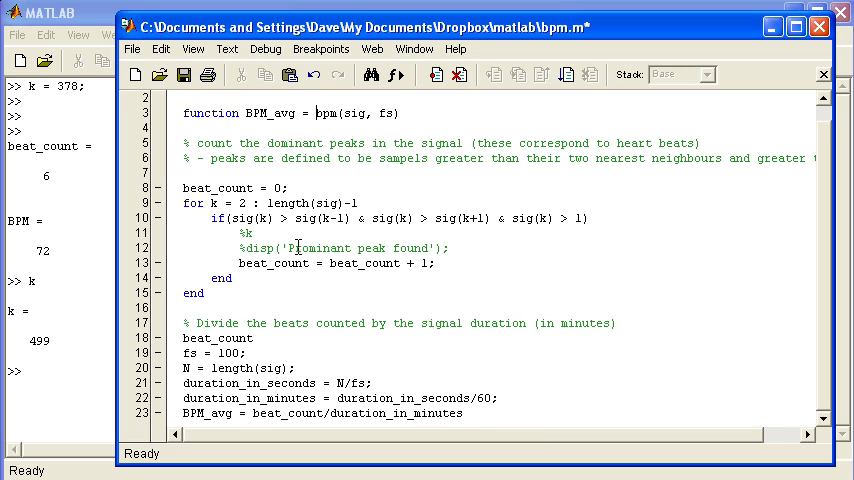
mouse_move(388, 112)
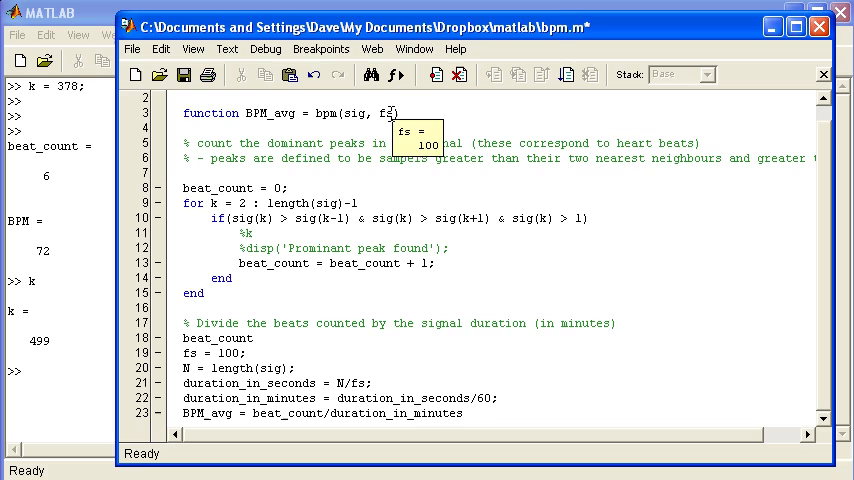
mouse_move(258, 350)
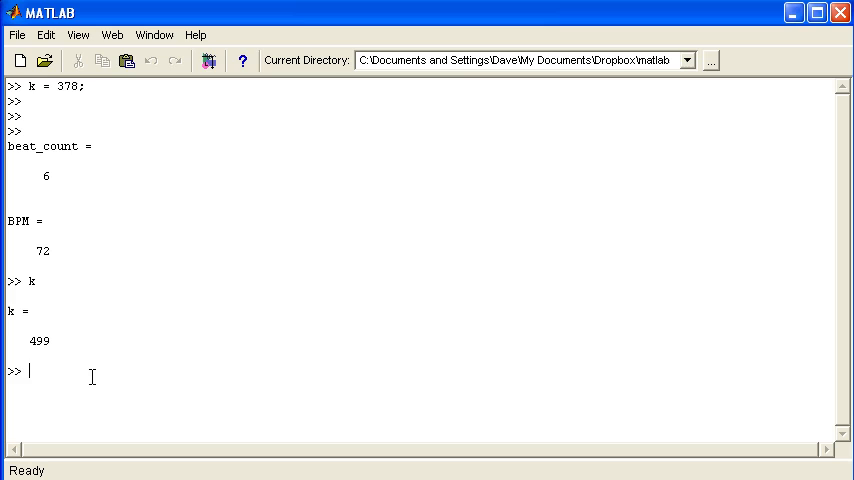
Call bpm(sig, 100) from the command window, getting beat_count 6 and ans = 72
text(bm)
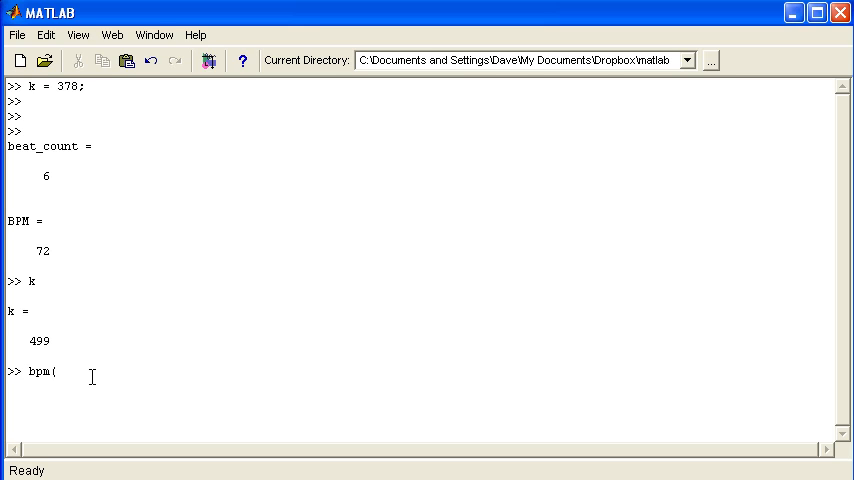
text(sig, 100))
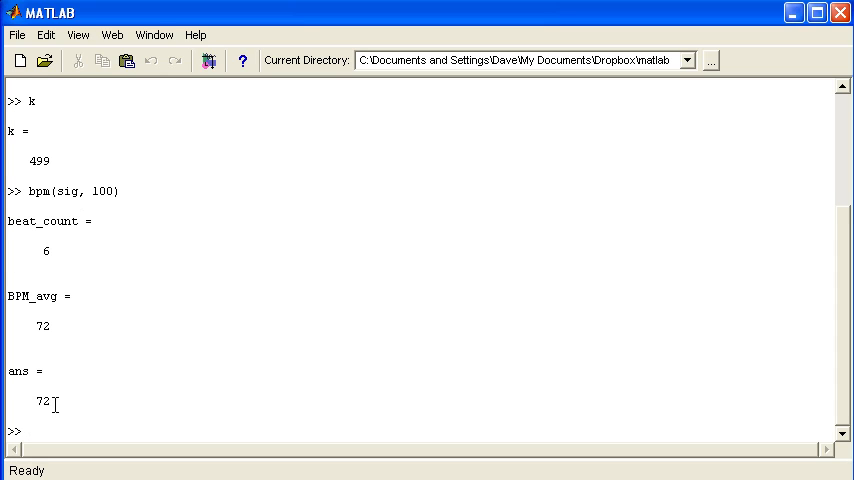
mouse_move(82, 306)
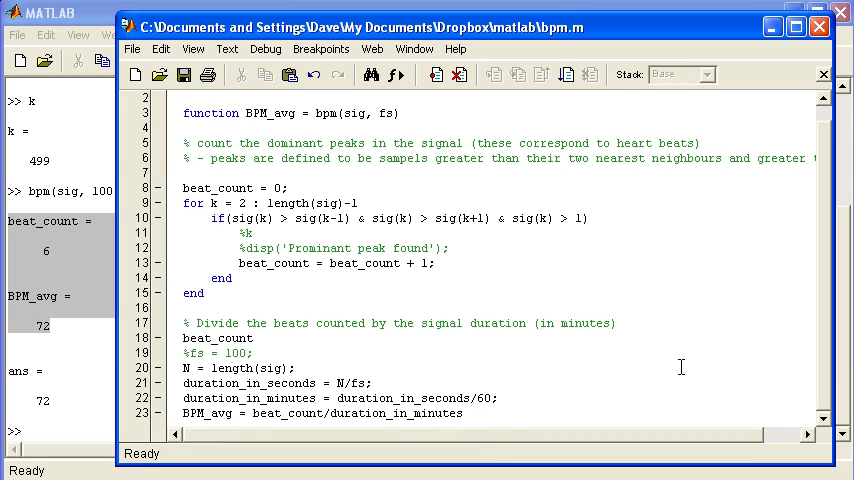
Suppress the BPM_avg line with a semicolon and comment out fs = 100
text(;)
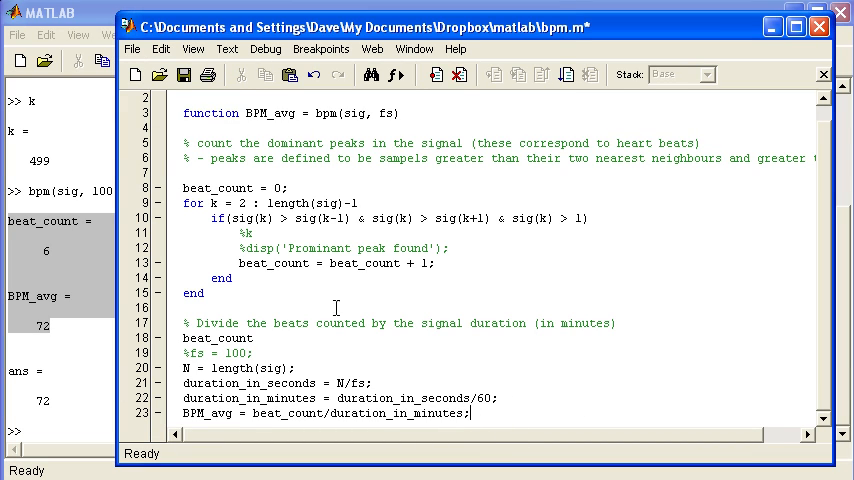
double_click(216, 338)
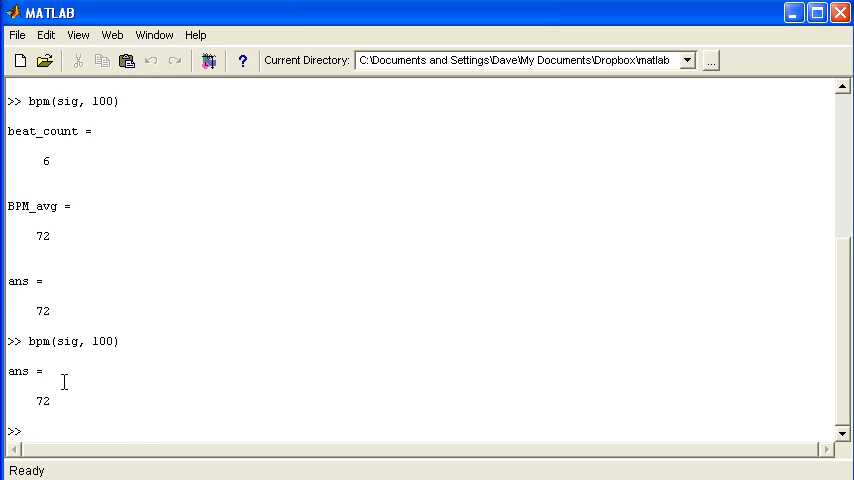
Load ecg.txt into sig and rerun bpm(sig, 100), returning 67
text(s)
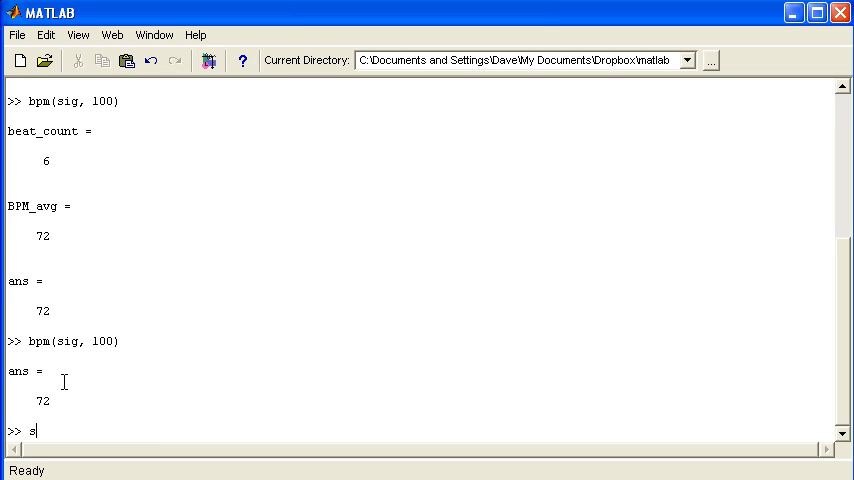
text(ig = load('ecg.txt');)
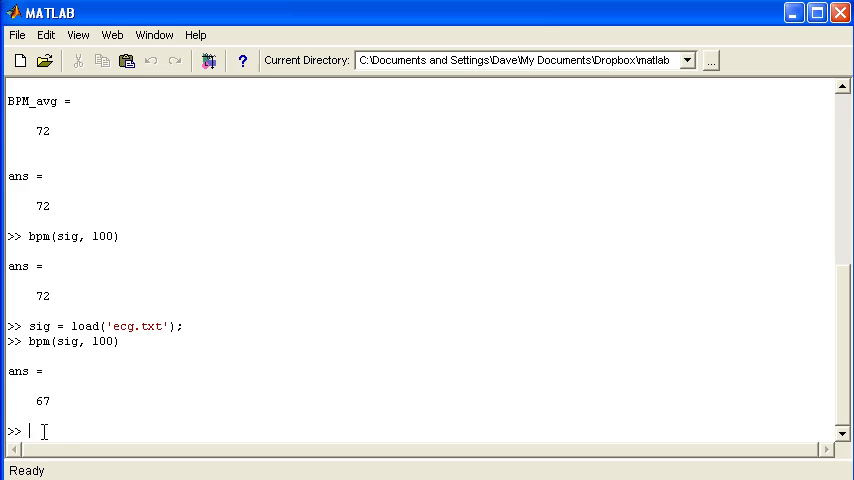
mouse_move(36, 318)
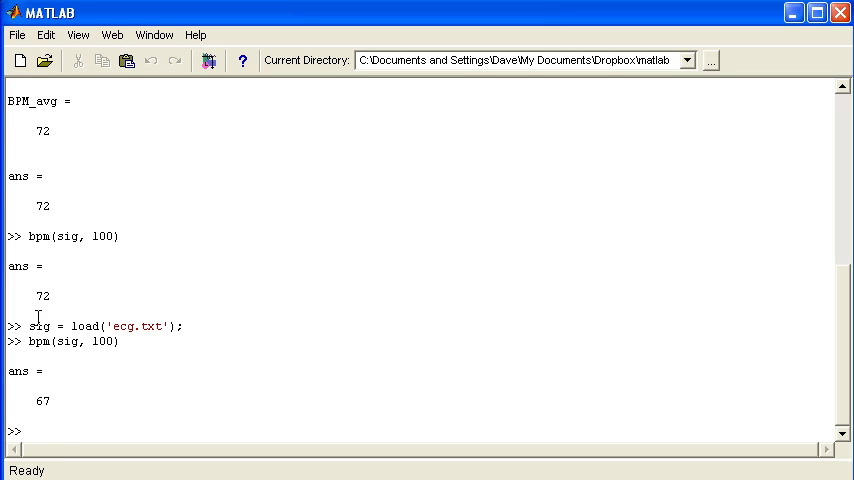
mouse_move(60, 348)
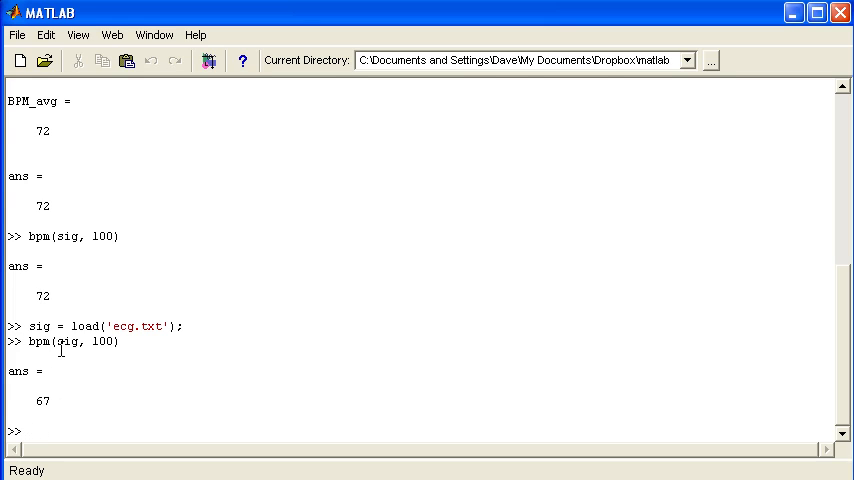